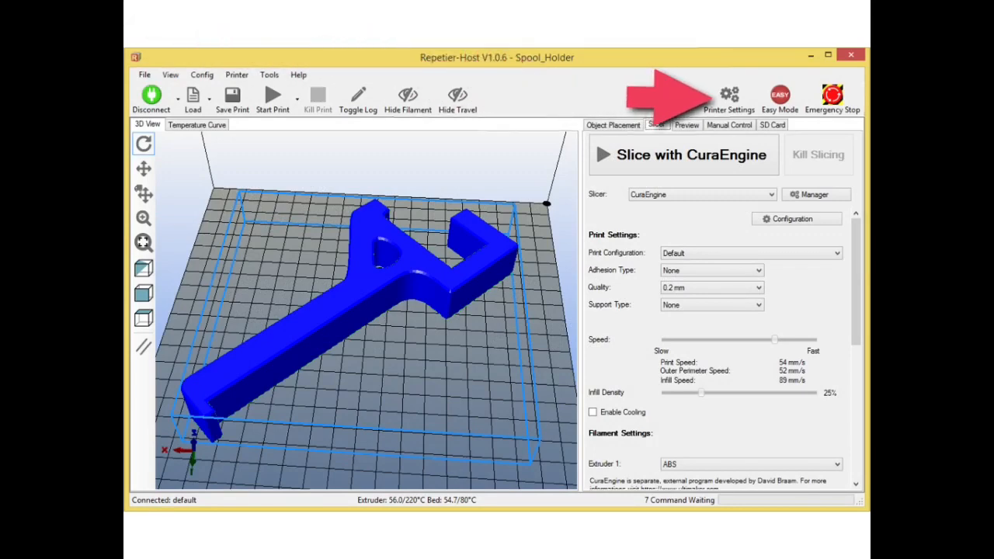
# Bring up Printer Settings on the Connection tab: serial connection, port Auto, baud 230400
pyautogui.click(728, 93)
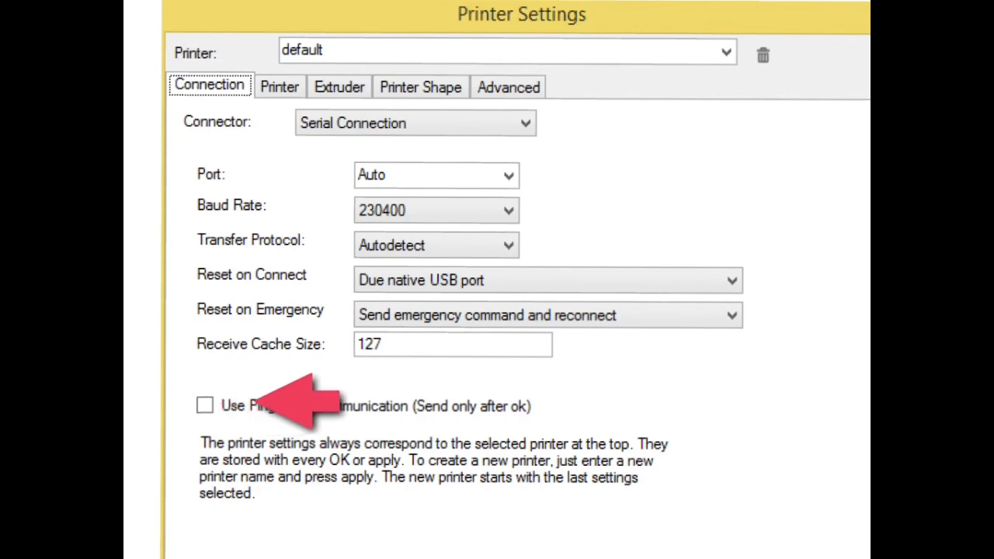
pyautogui.moveTo(605, 401)
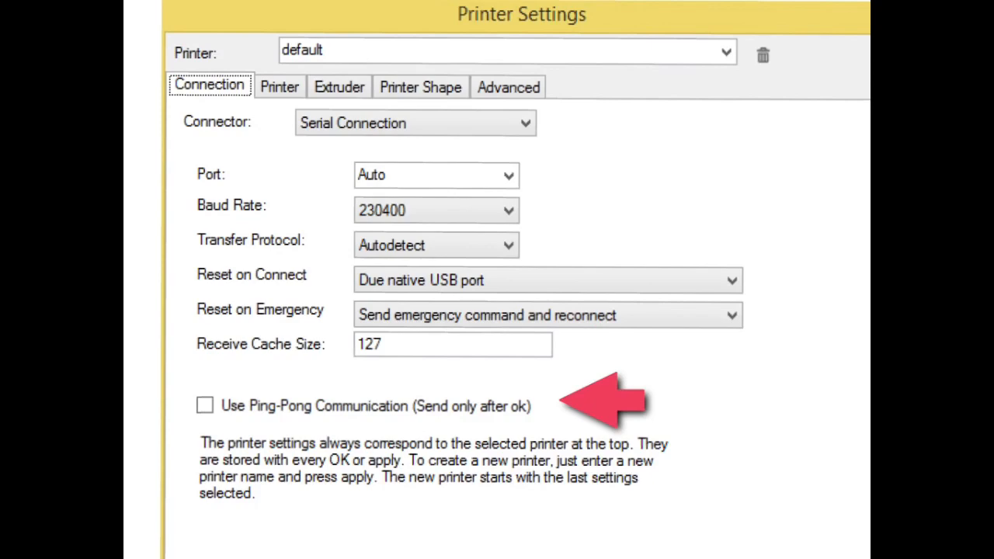
# Show the Printer tab with feed rates 4800/500, extrusion speeds 2/20, temperatures 200/55
pyautogui.click(280, 87)
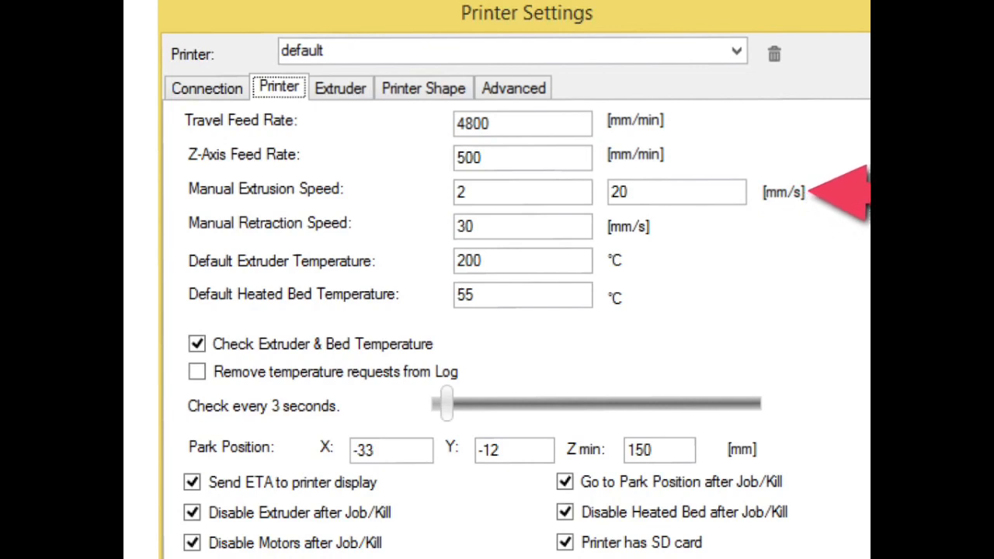
pyautogui.moveTo(823, 218)
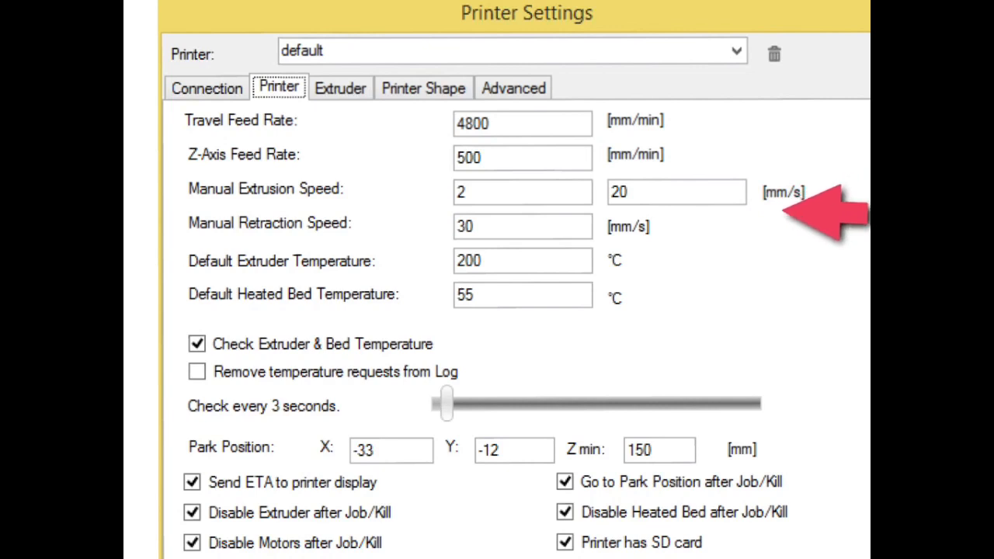
pyautogui.moveTo(690, 230)
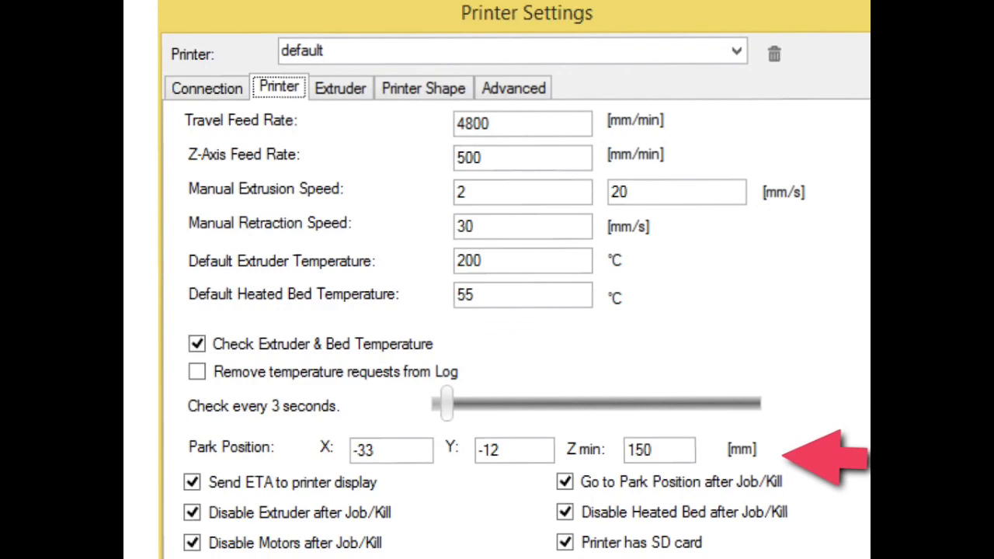
# Reveal the job-end actions, SD card, time compensation and Invert Direction options
pyautogui.scroll(-3)
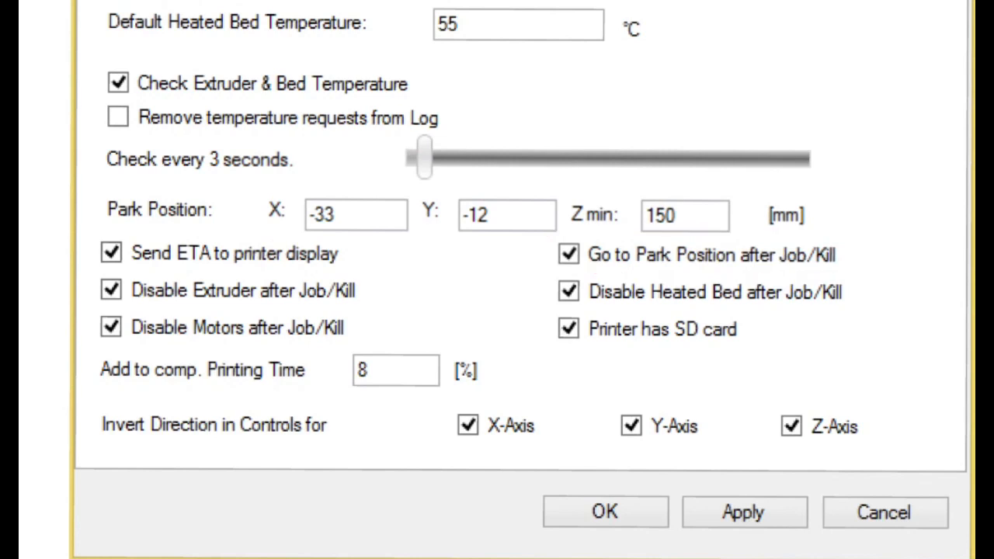
pyautogui.moveTo(624, 380); pyautogui.dragTo(870, 388)
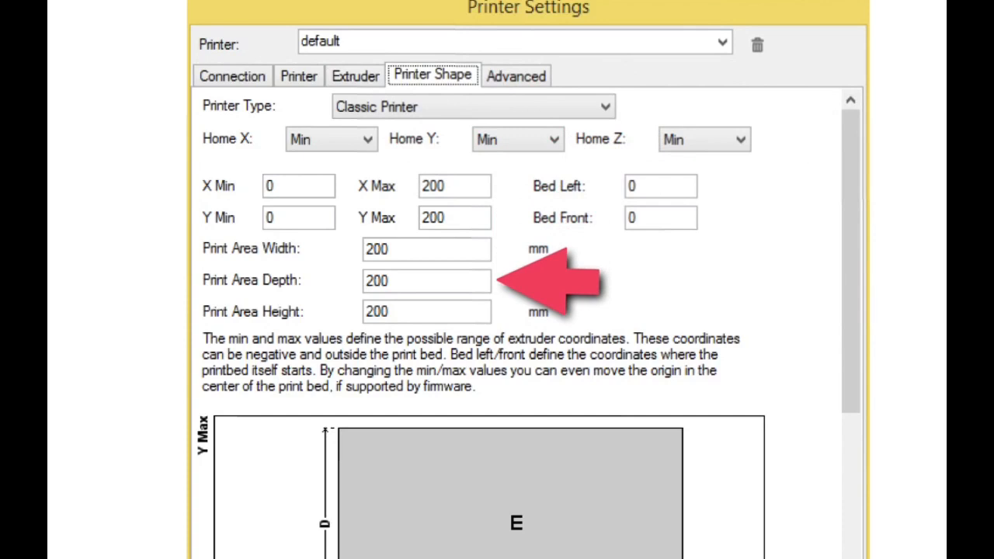
pyautogui.moveTo(543, 314)
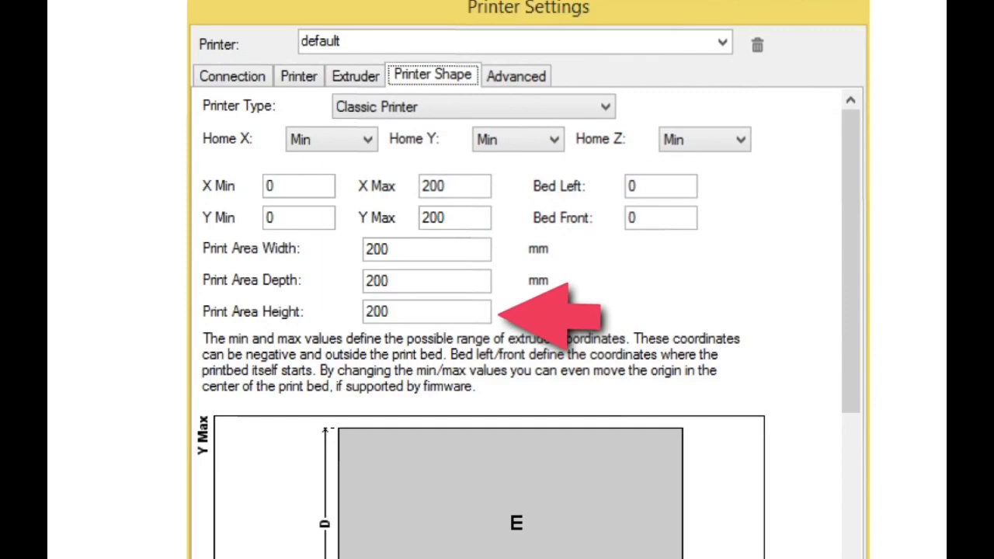
# Show the Advanced tab with the post-slice filter path and run-after-slice unticked
pyautogui.click(515, 74)
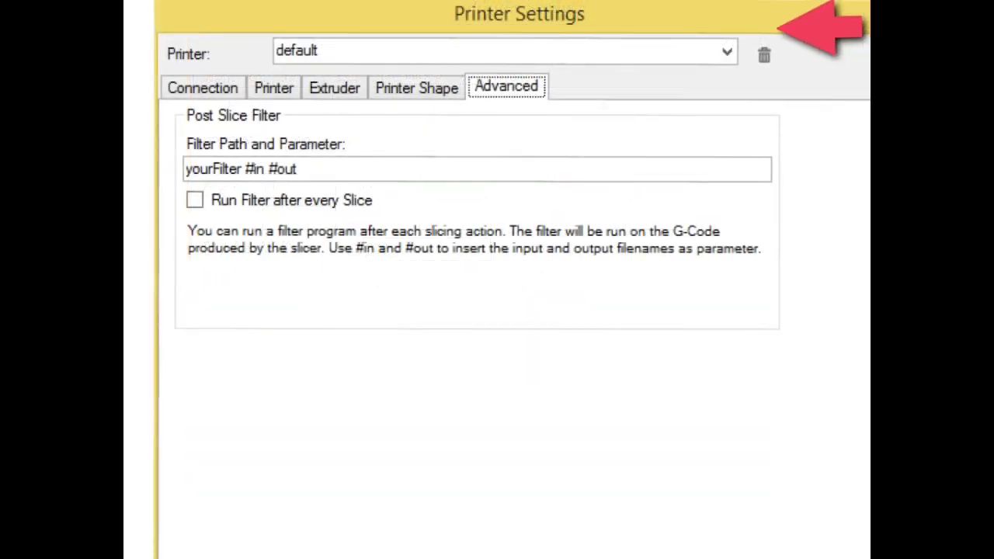